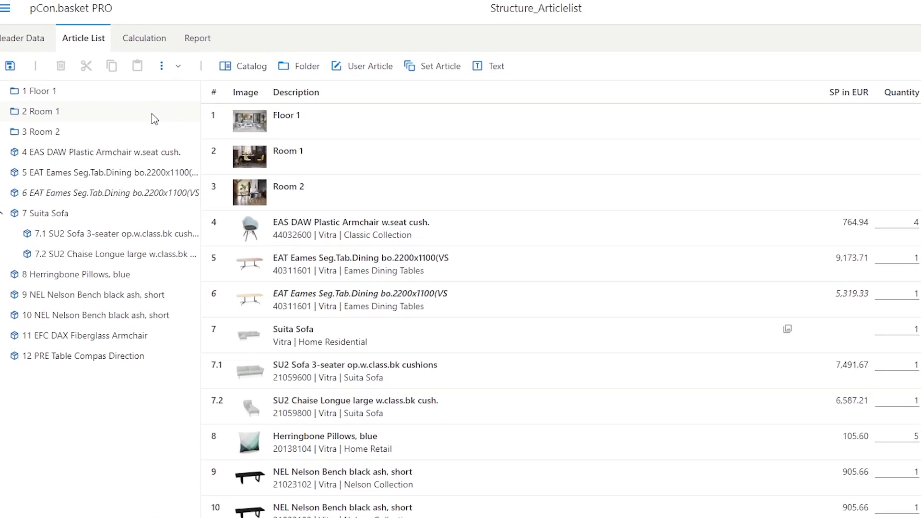
# Select the Room 2 folder in the article list to show its details.
pyautogui.click(57, 131)
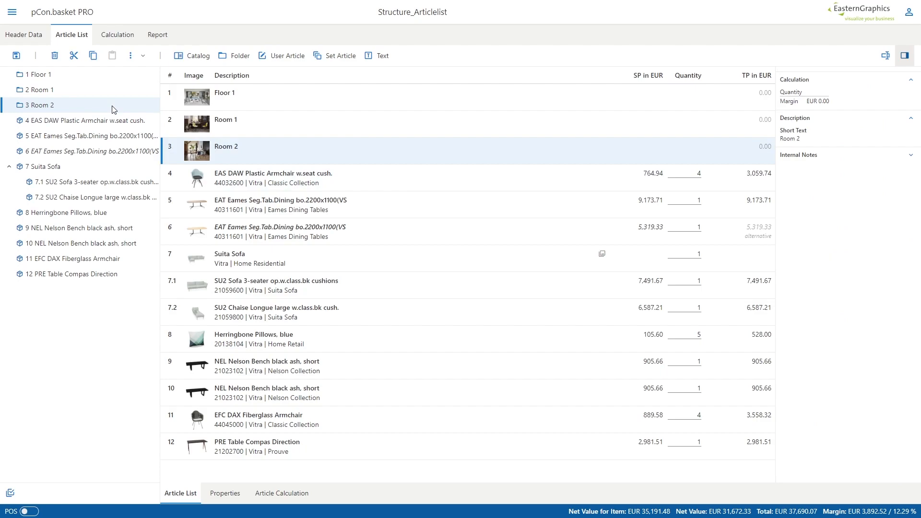
pyautogui.click(84, 121)
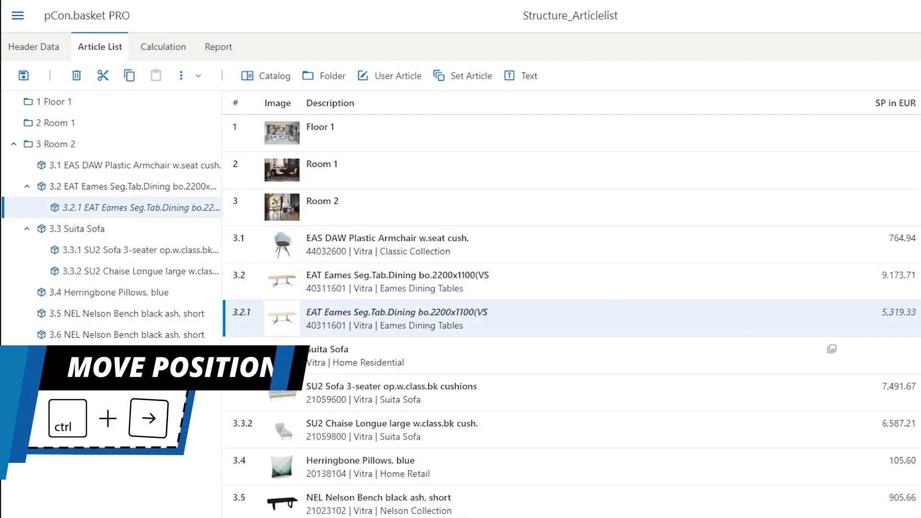
# Promote the alternative Eames table to 3.3 and insert a New Folder at position 6.
pyautogui.press('ctrl+Left')
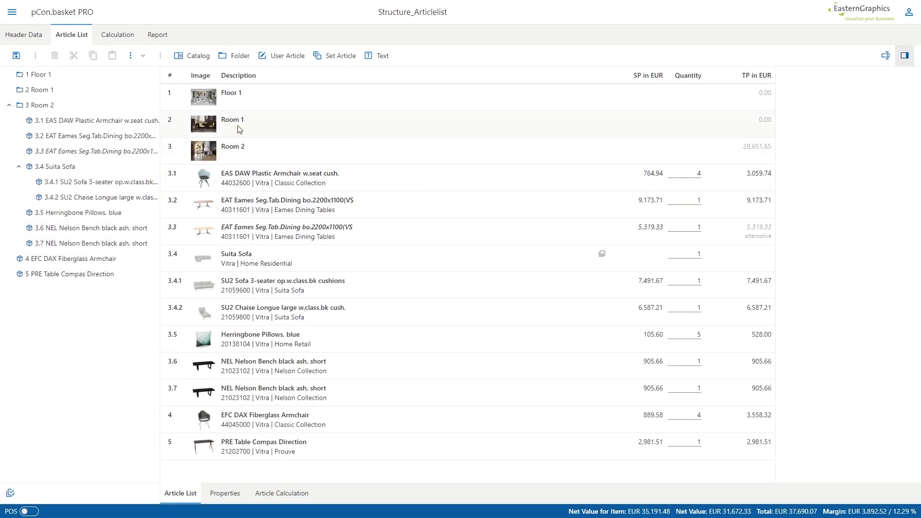
pyautogui.click(233, 55)
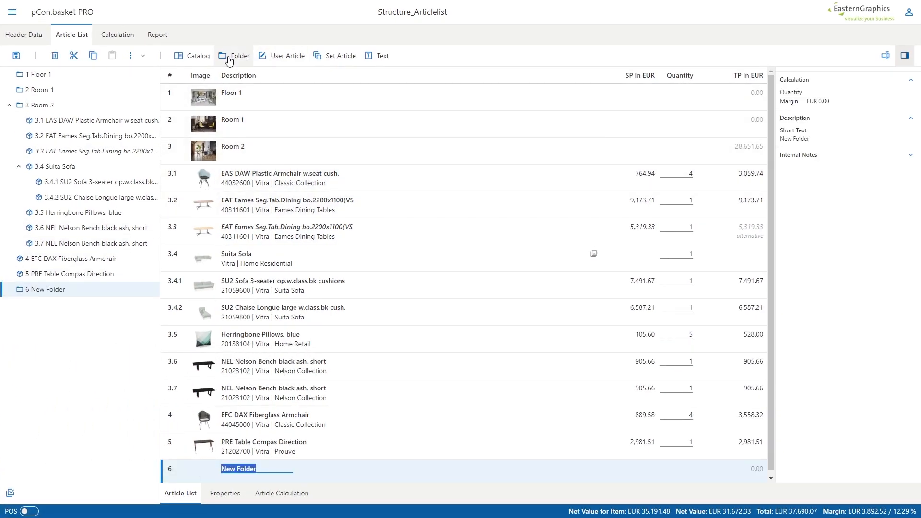